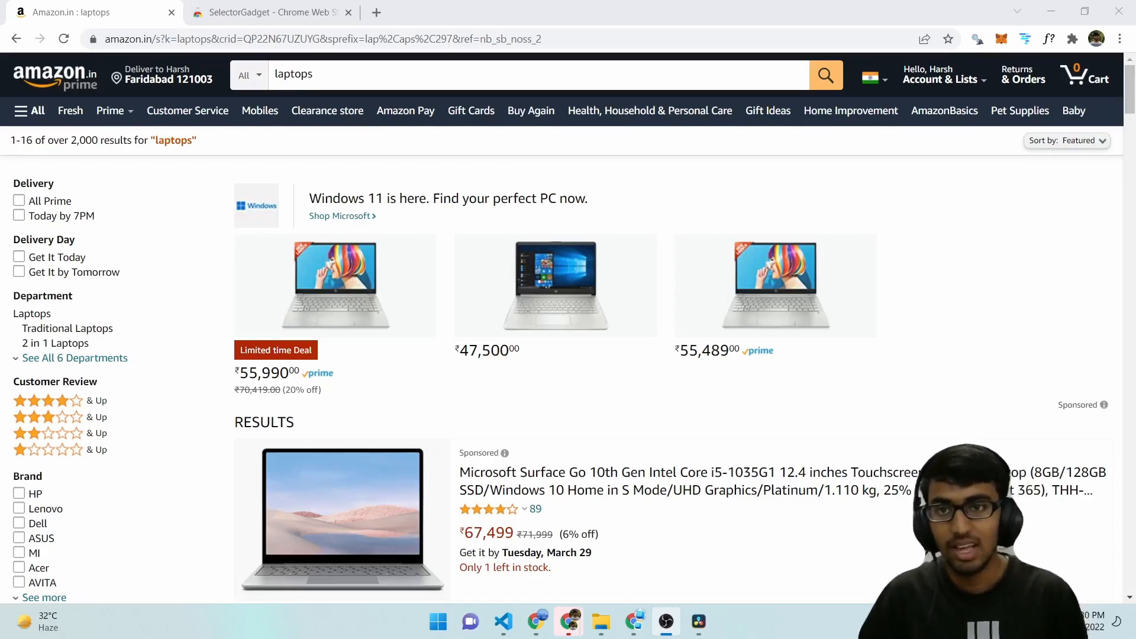
Glance at the SelectorGadget store page, return to the Amazon results and scroll to the HP, Acer and ASUS listings.
click(268, 13)
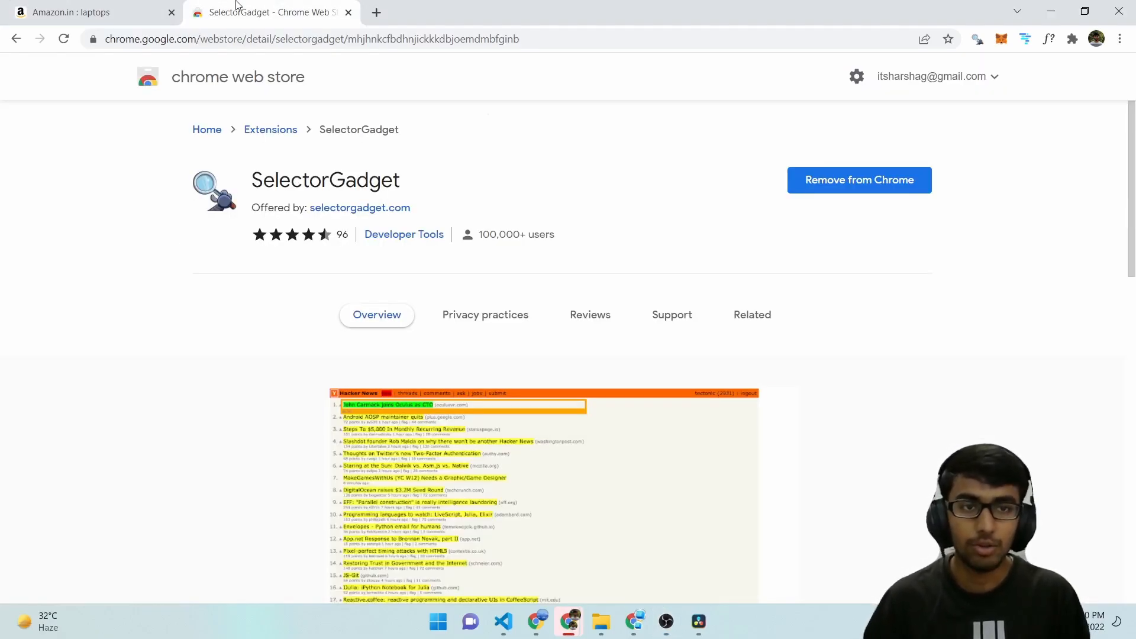
click(87, 13)
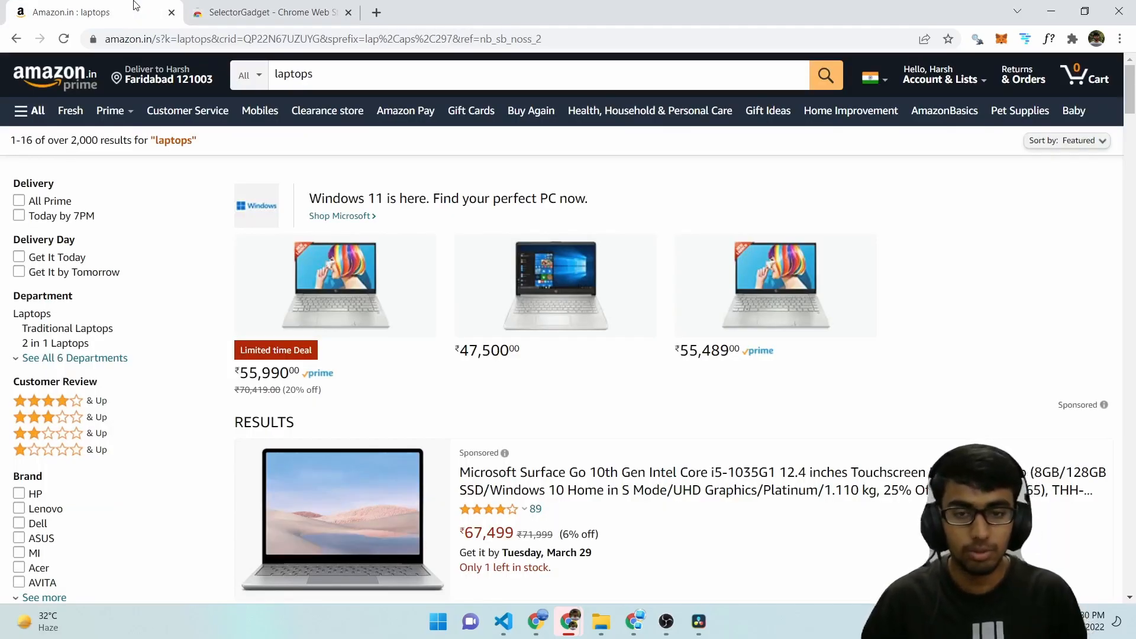
scroll(down, 3)
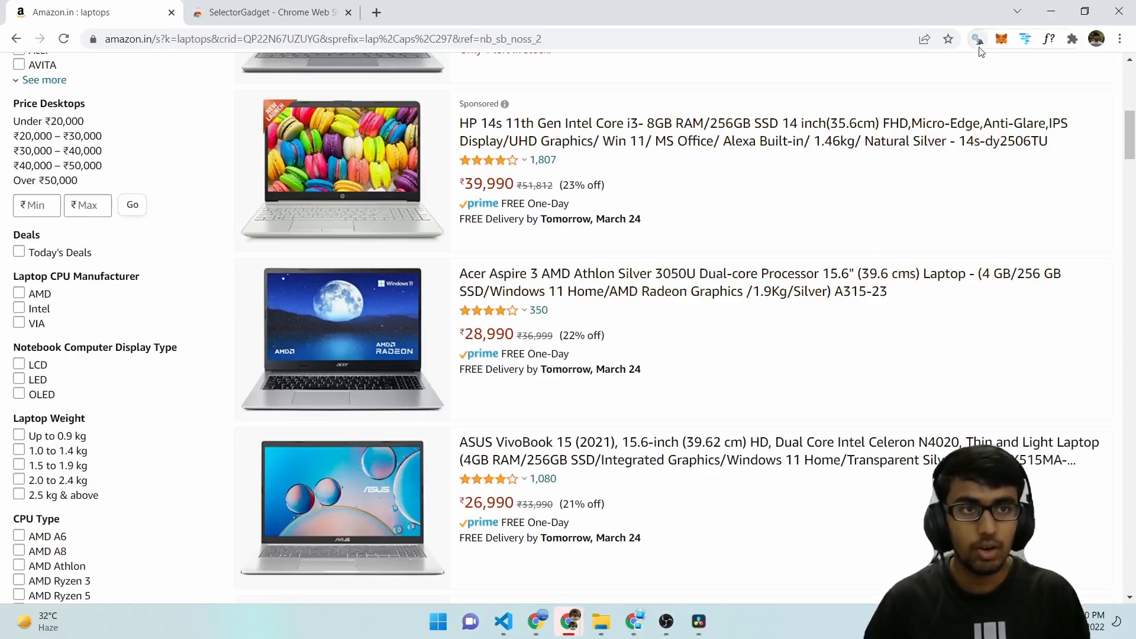
Activate SelectorGadget from the toolbar so element picking starts with no selector yet.
click(976, 39)
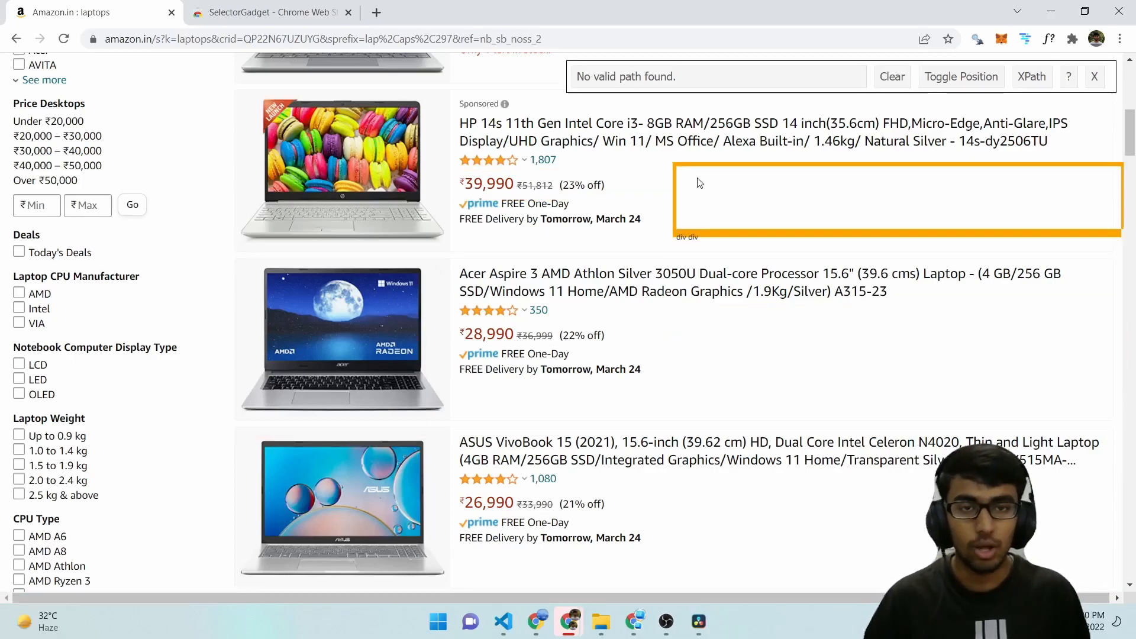
mouse_move(568, 283)
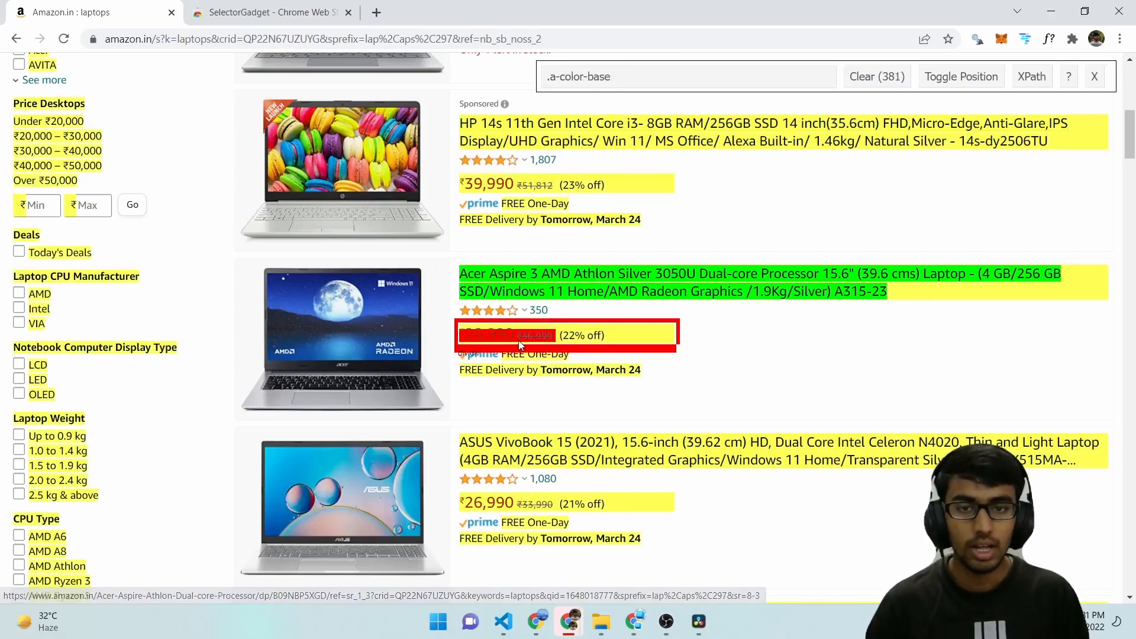
Reject the highlighted price, leaving .a-size-medium matching the 25 product titles.
click(507, 335)
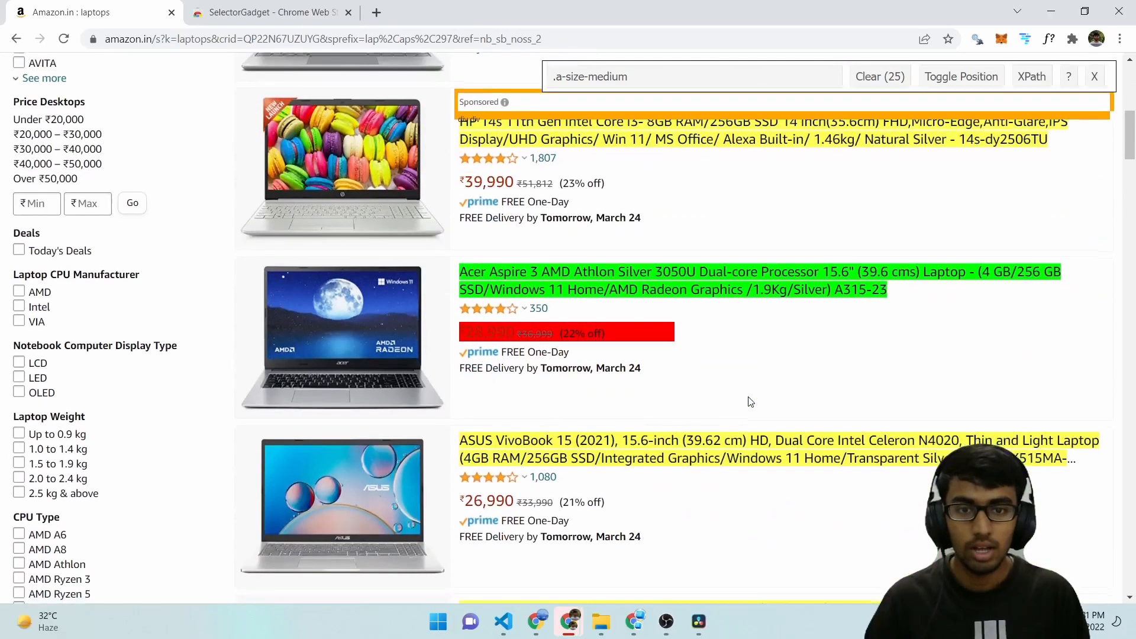
scroll(down, 3)
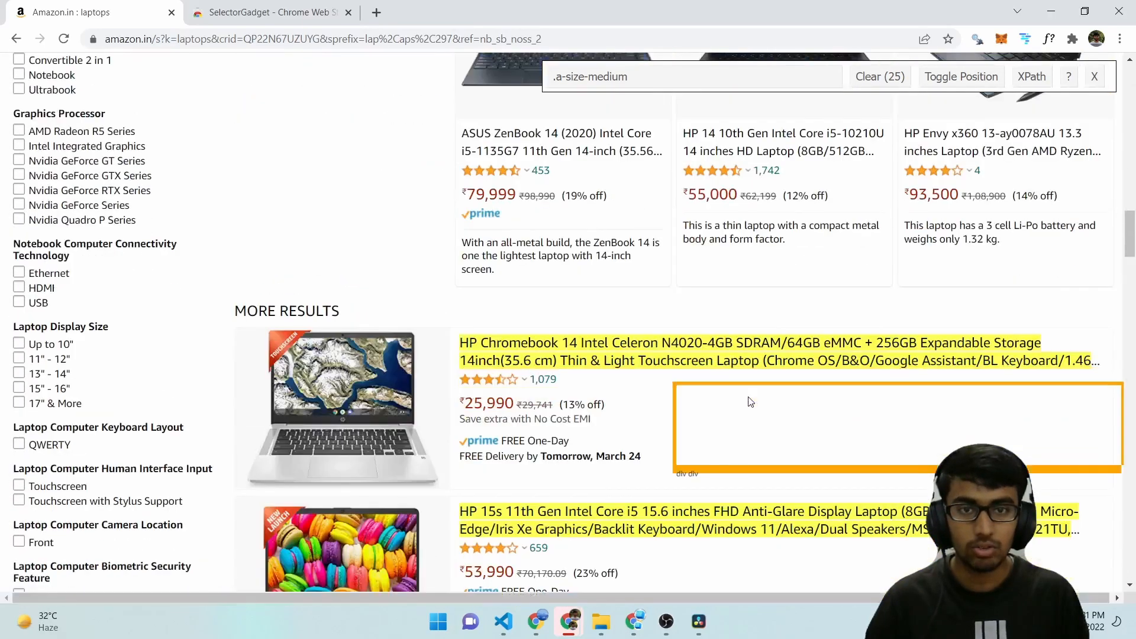
scroll(down, 3)
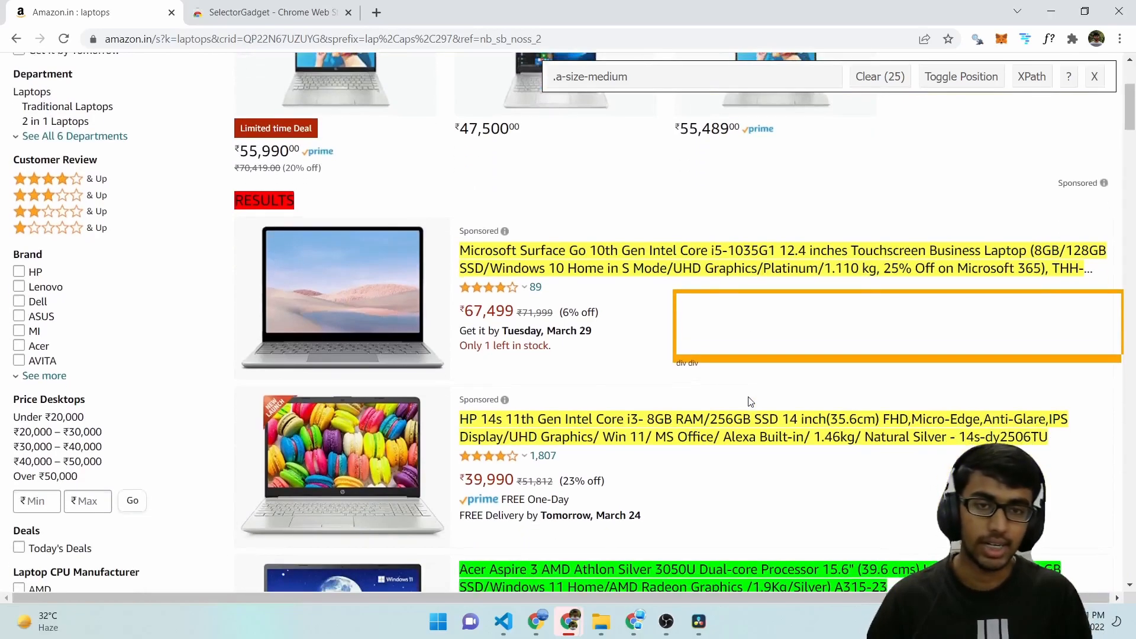
scroll(down, 3)
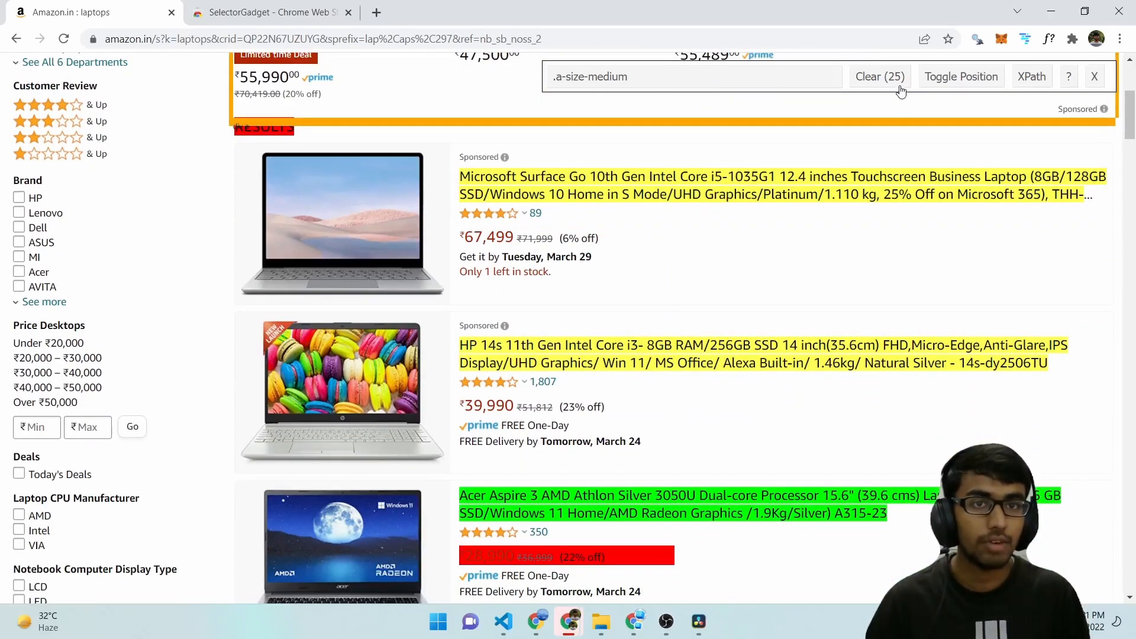
mouse_move(703, 80)
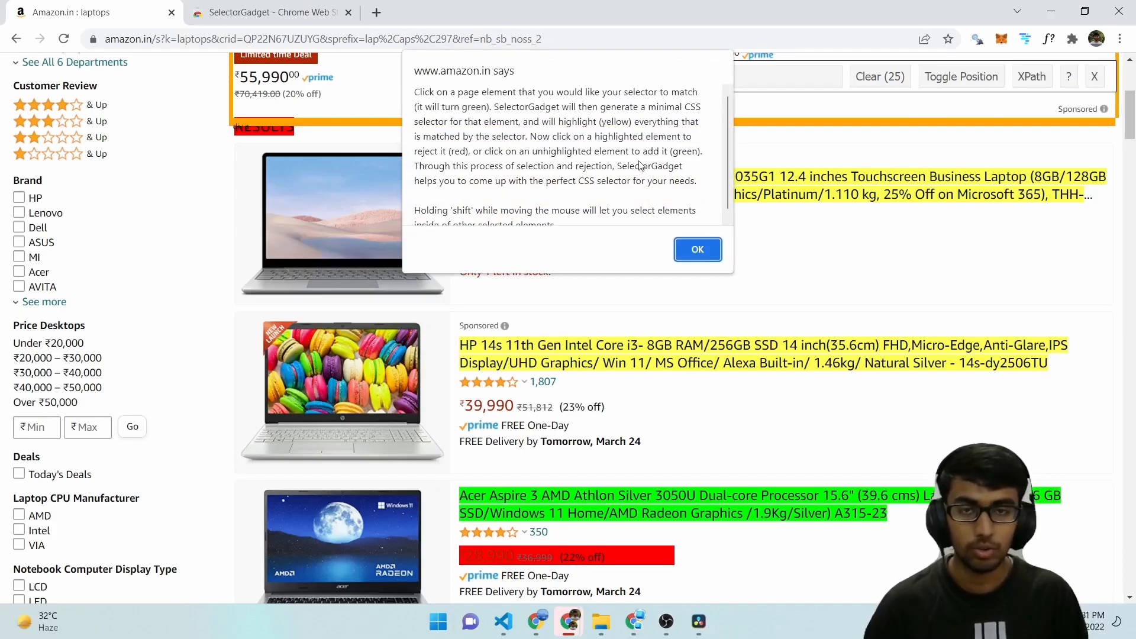
click(696, 249)
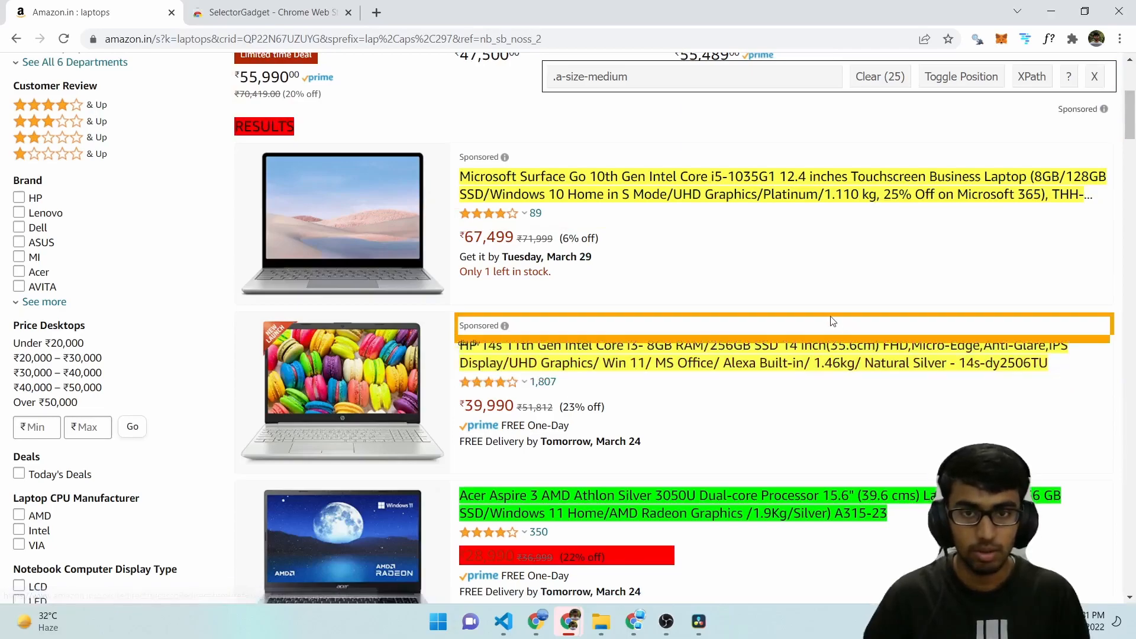
mouse_move(815, 304)
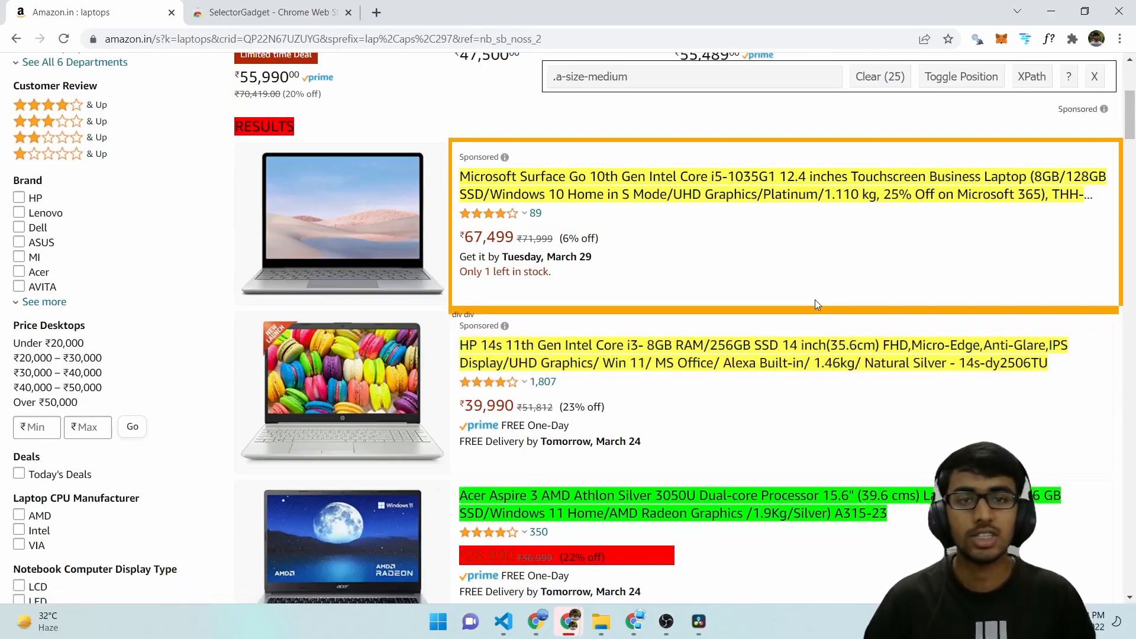